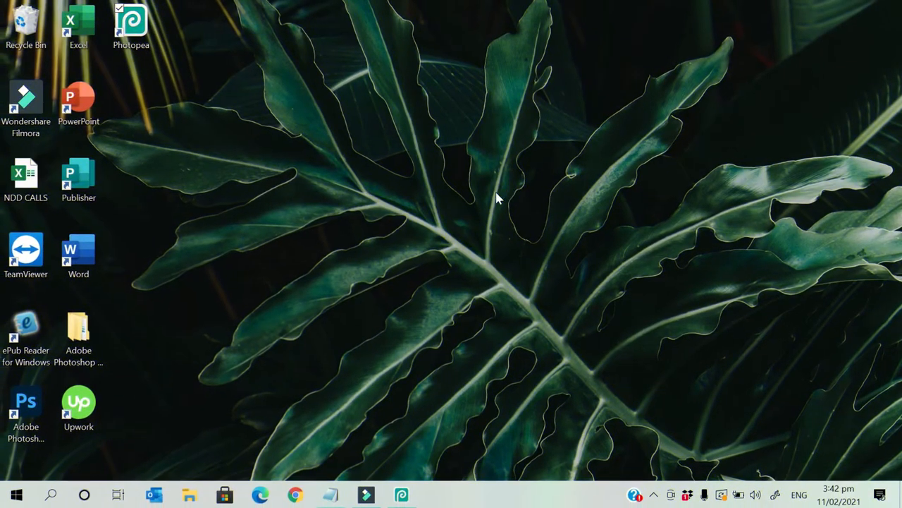
pyautogui.moveTo(423, 274)
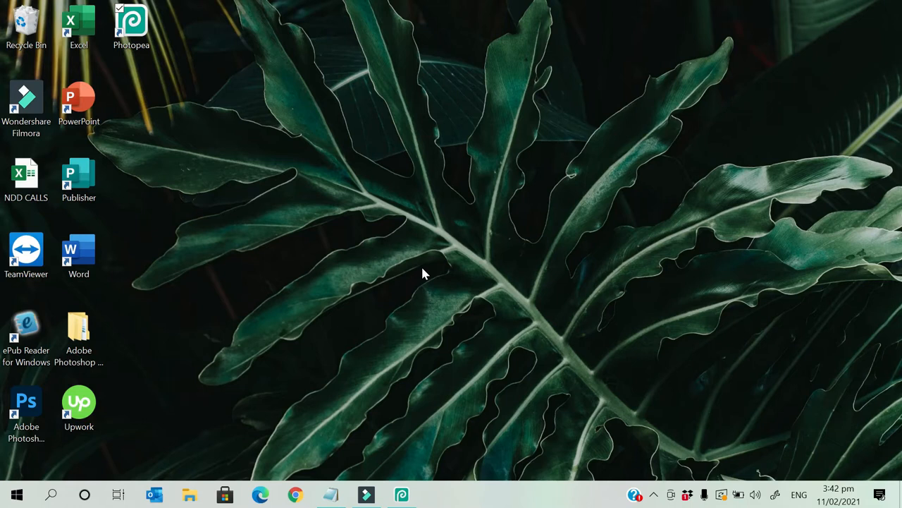
pyautogui.moveTo(556, 261)
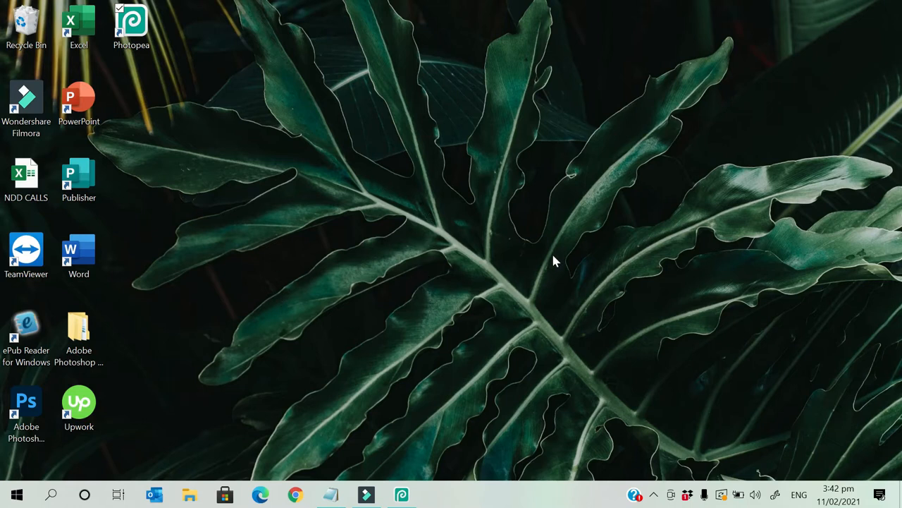
# Step: Return to the Photopea editor and show the Layer menu's New Fill Layer choices
pyautogui.click(400, 493)
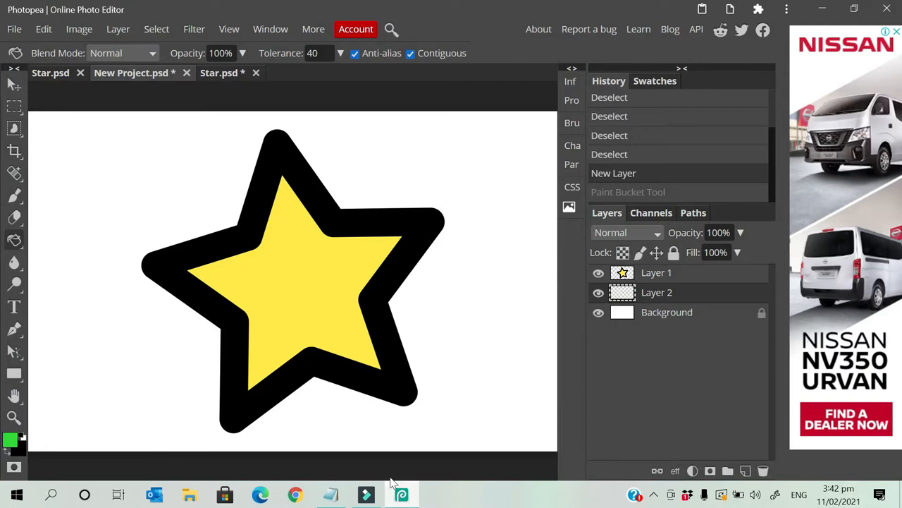
pyautogui.moveTo(392, 458)
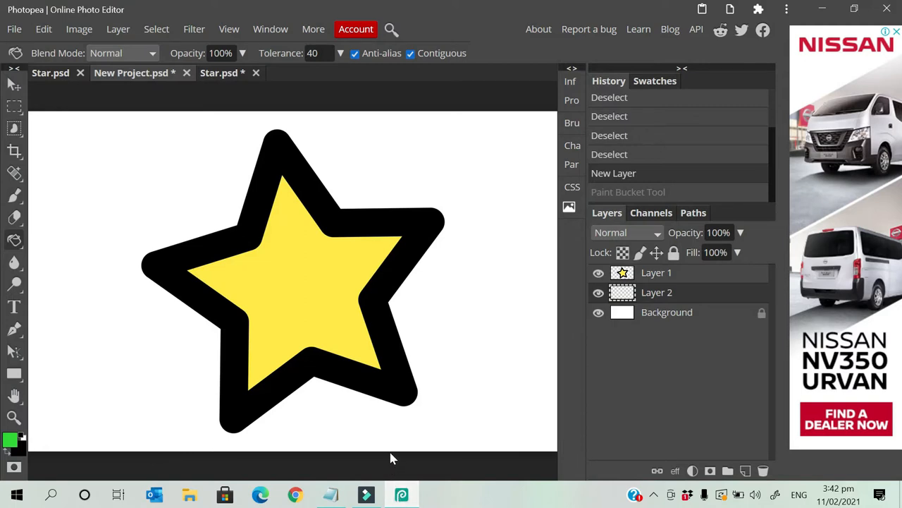
pyautogui.moveTo(444, 420)
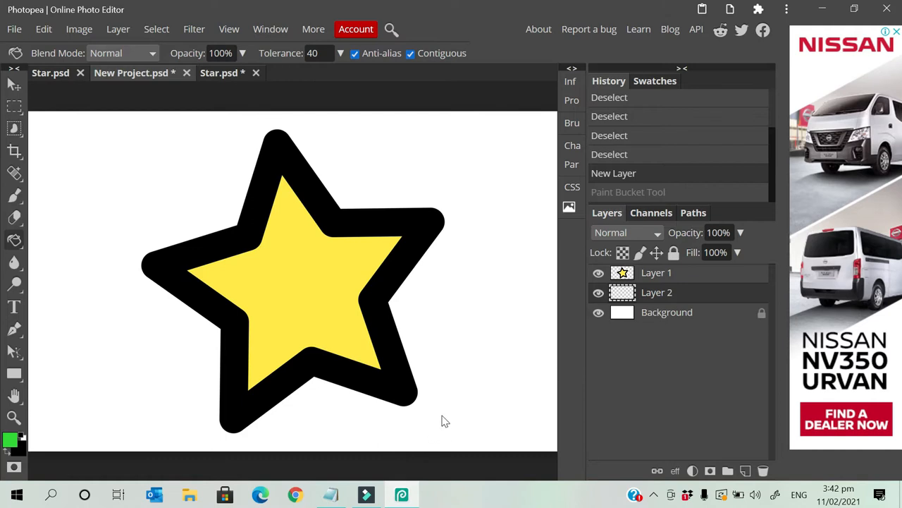
pyautogui.moveTo(464, 225)
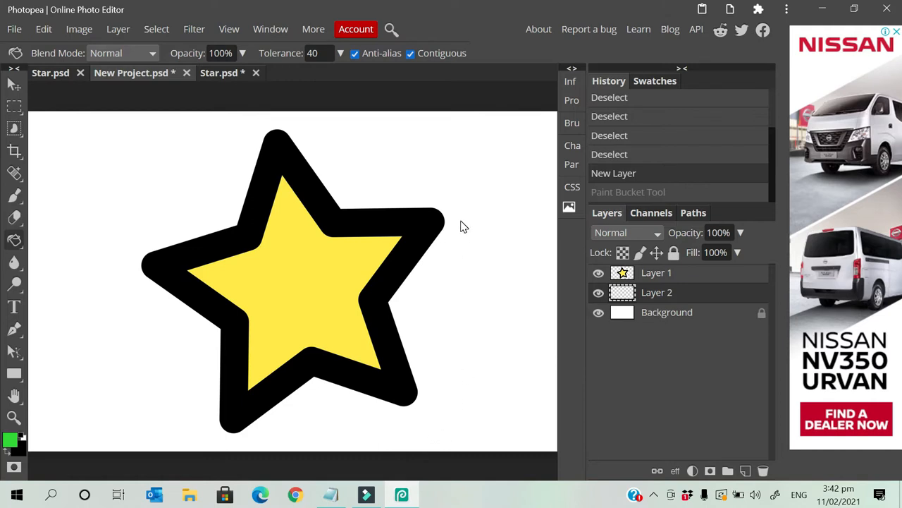
pyautogui.moveTo(318, 77)
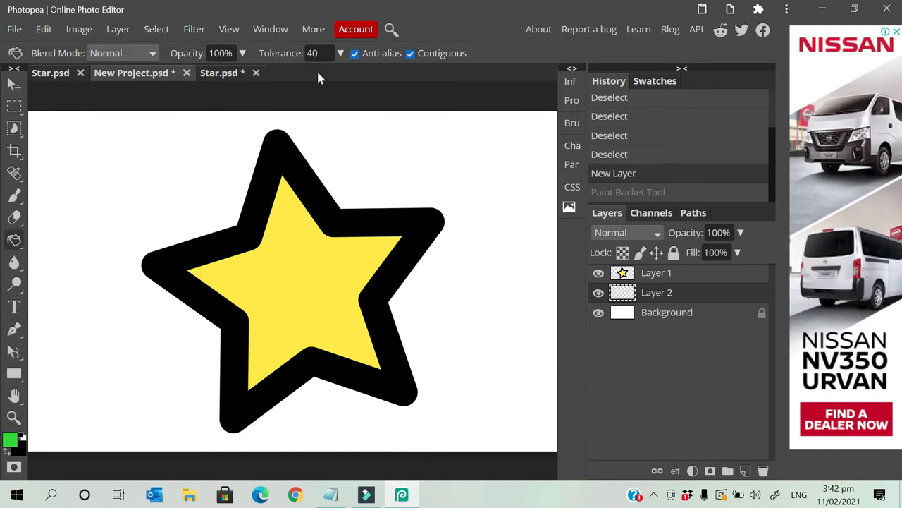
pyautogui.click(119, 28)
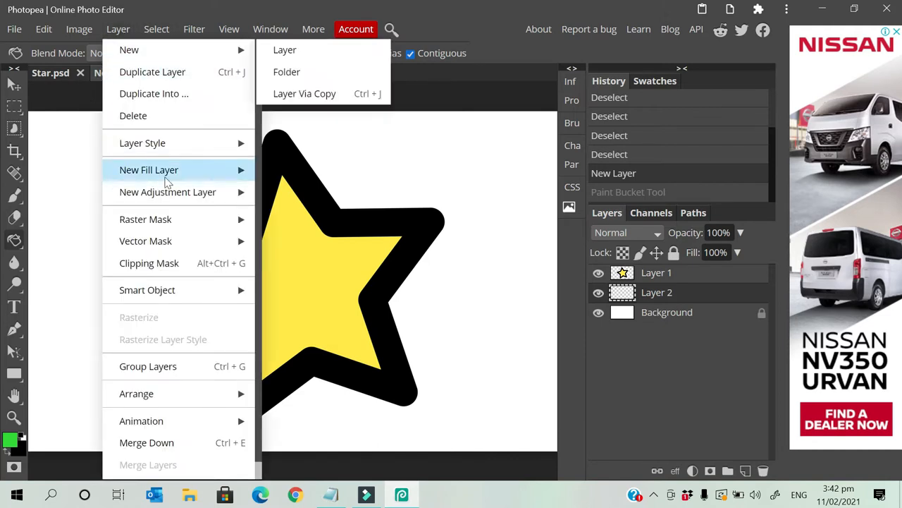
pyautogui.moveTo(149, 169)
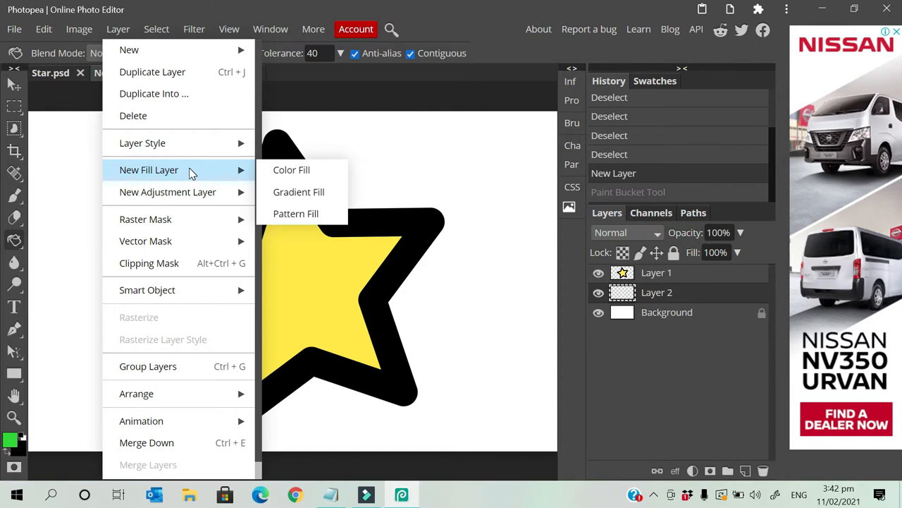
pyautogui.moveTo(290, 169)
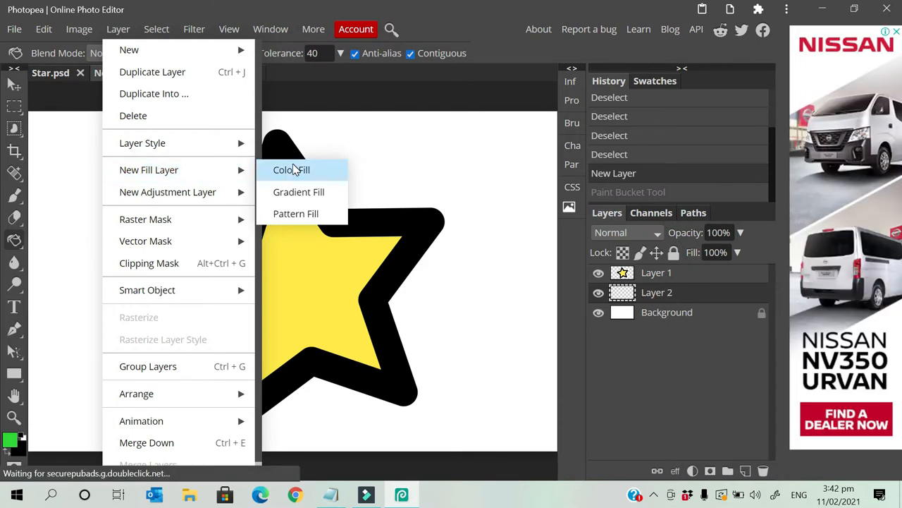
pyautogui.moveTo(298, 191)
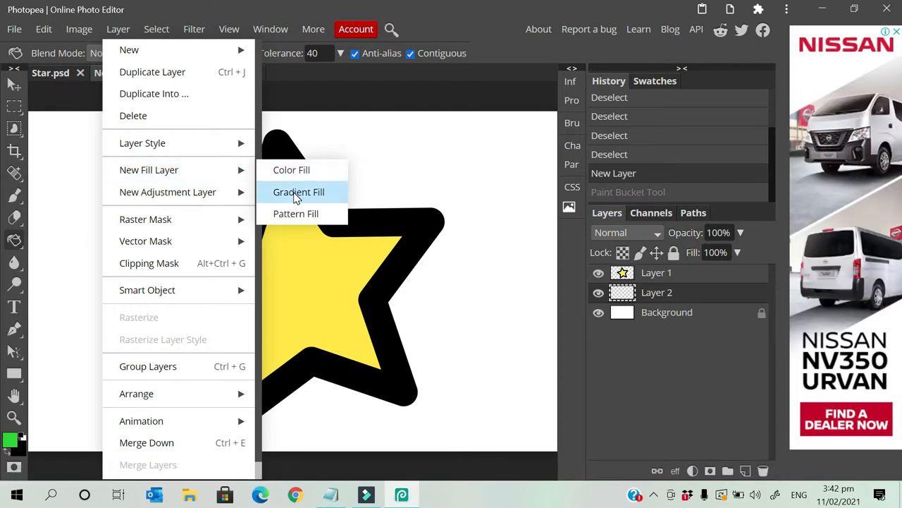
pyautogui.moveTo(297, 213)
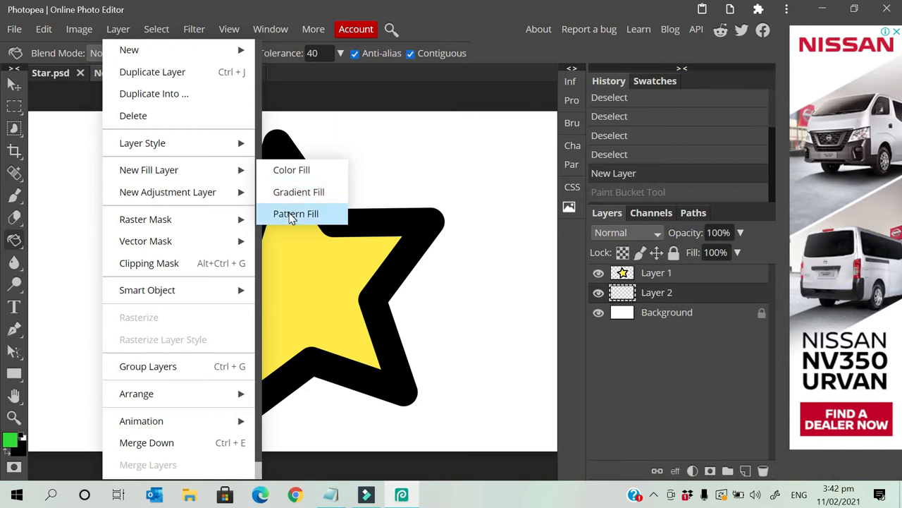
pyautogui.moveTo(291, 169)
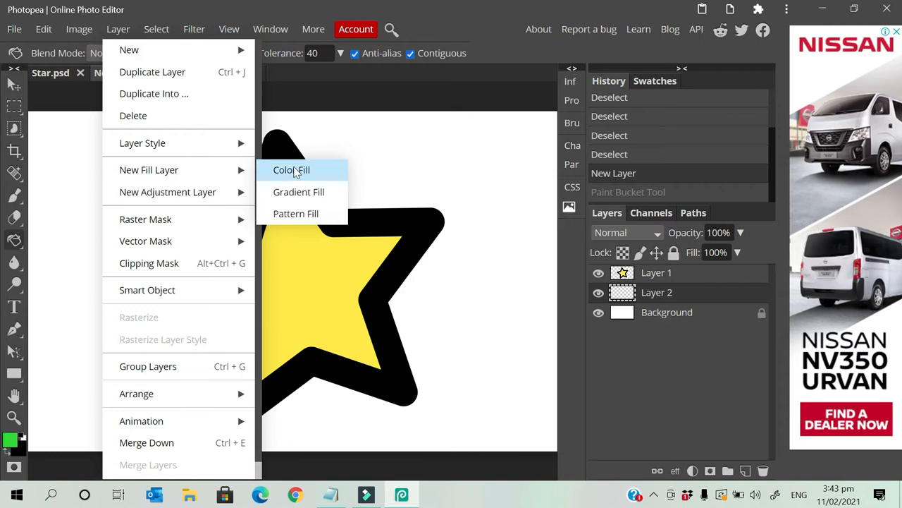
pyautogui.click(290, 169)
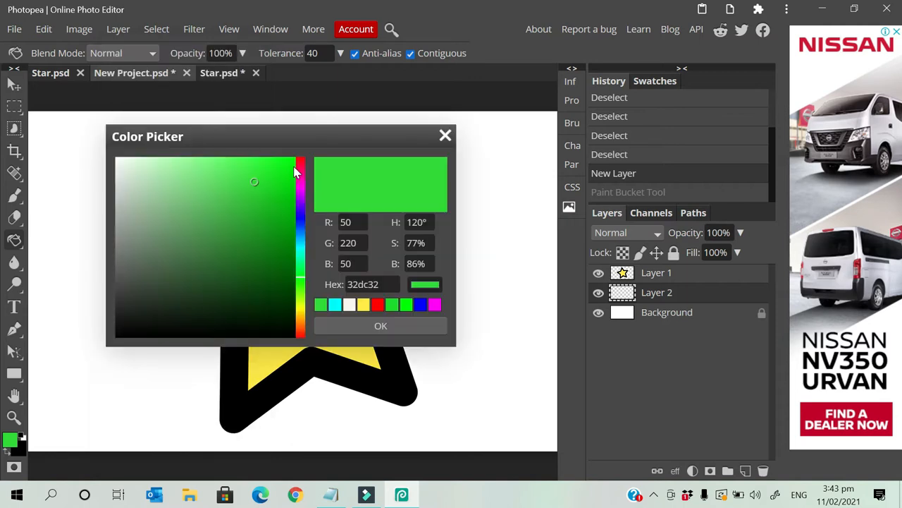
pyautogui.moveTo(423, 311)
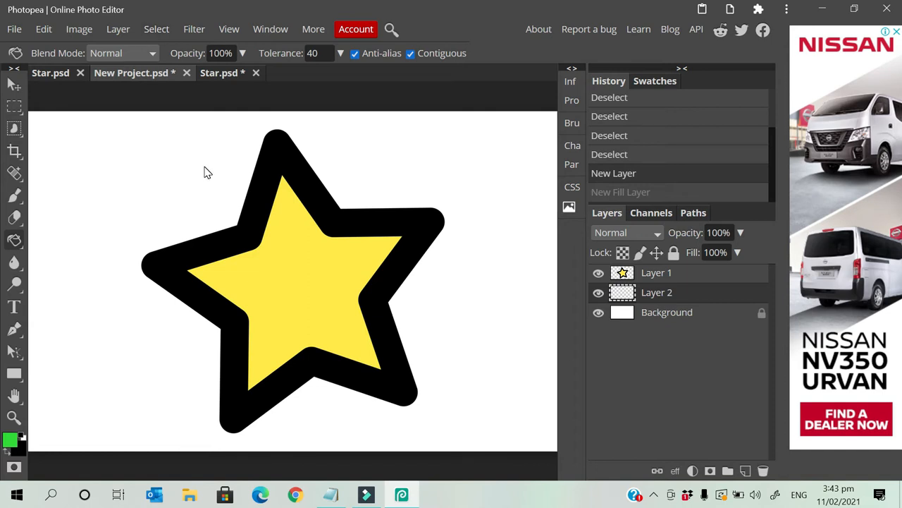
pyautogui.moveTo(620, 397)
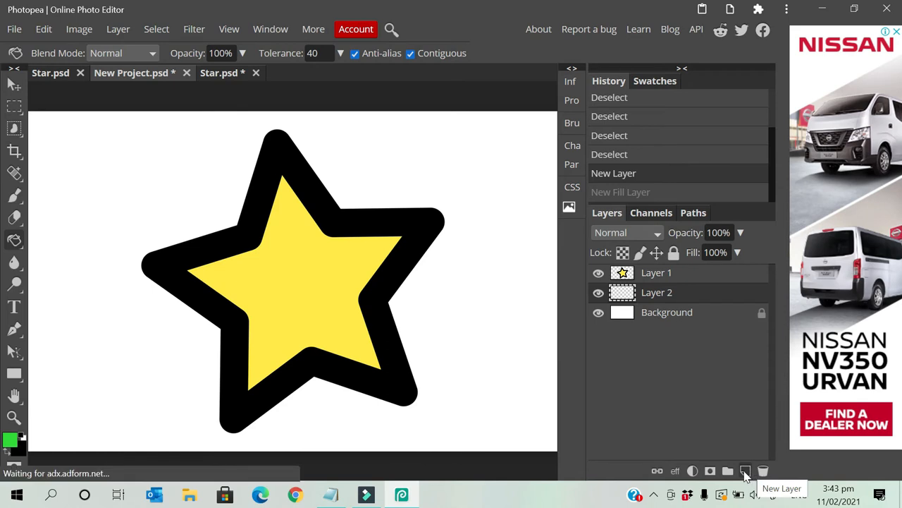
# Step: Add a new empty layer above the star and select the Paint Bucket Tool
pyautogui.click(745, 471)
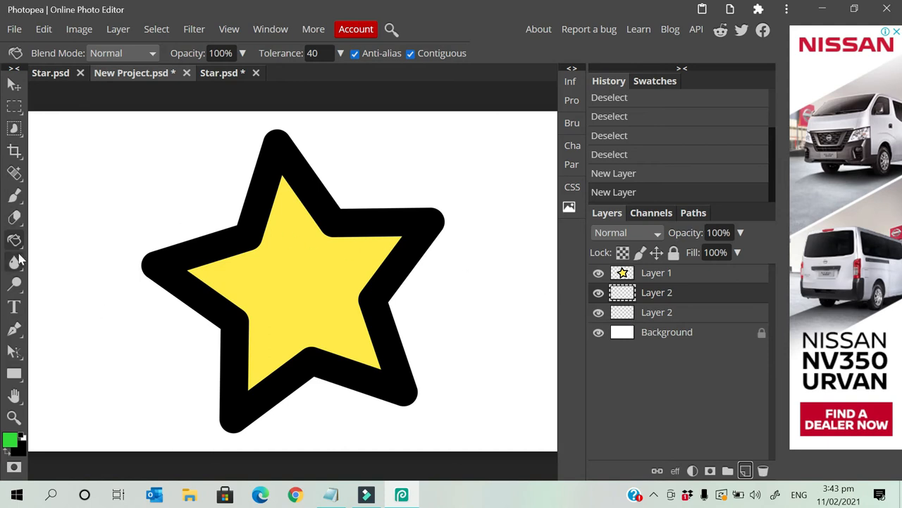
pyautogui.moveTo(14, 241)
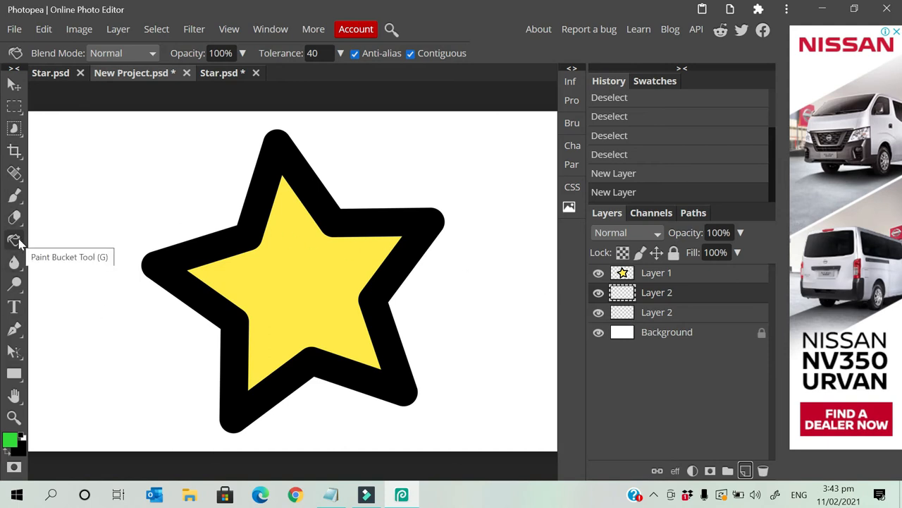
pyautogui.click(14, 241)
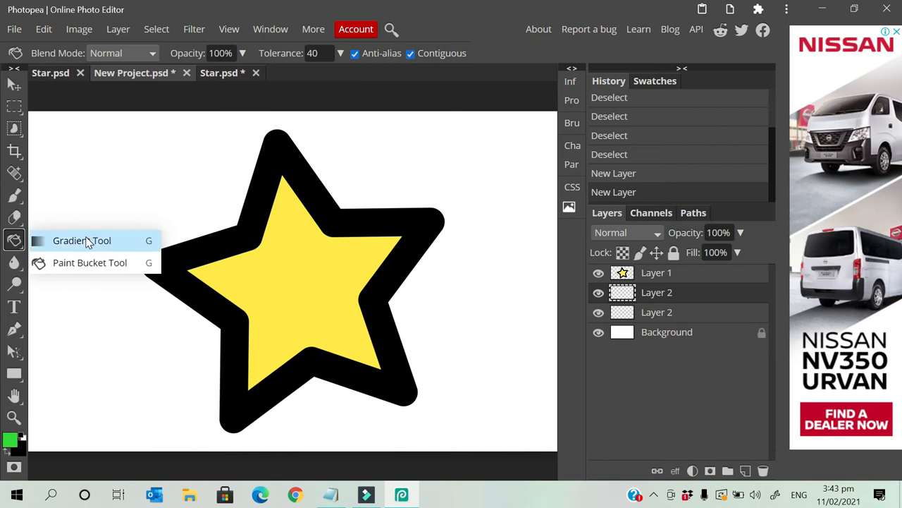
pyautogui.moveTo(82, 249)
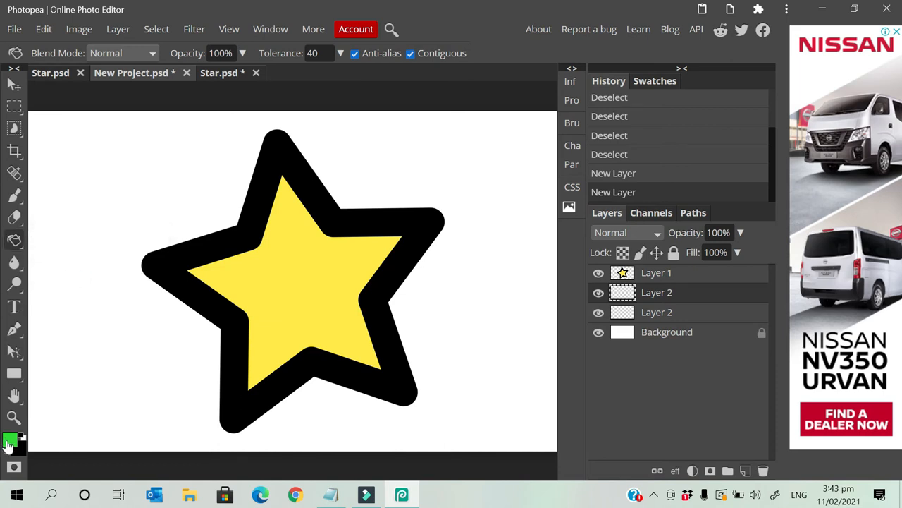
# Step: Change the foreground painting colour from green to yellow ffe940
pyautogui.click(11, 440)
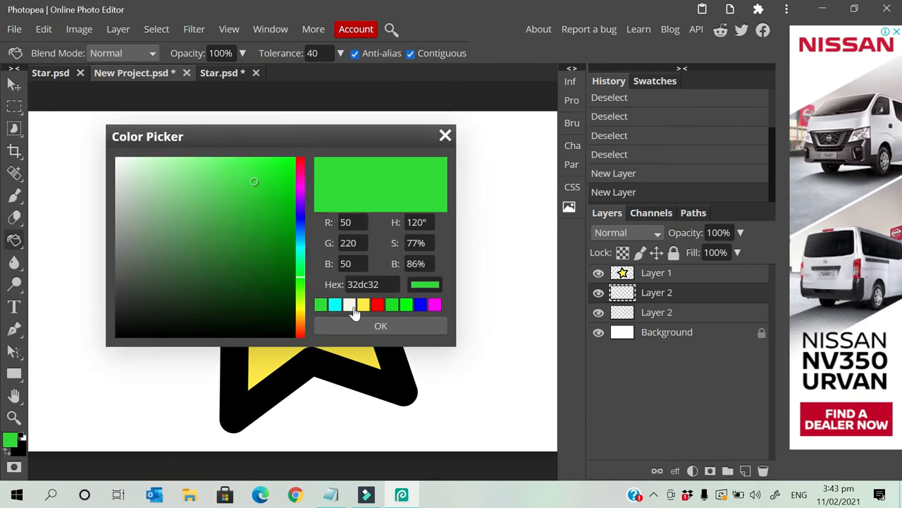
pyautogui.moveTo(365, 313)
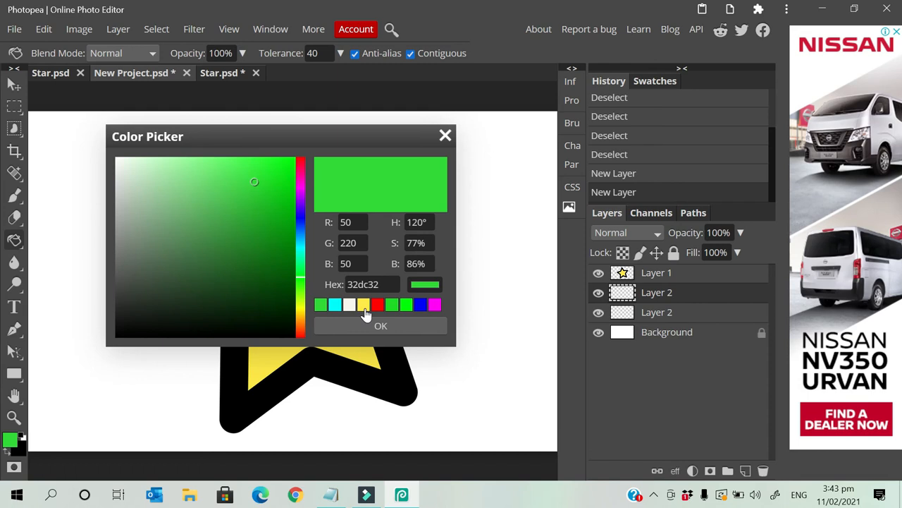
pyautogui.click(251, 156)
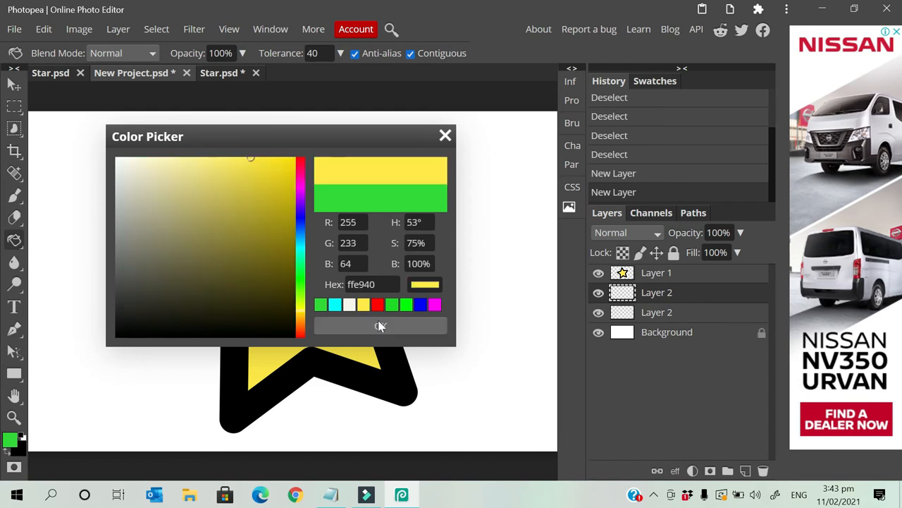